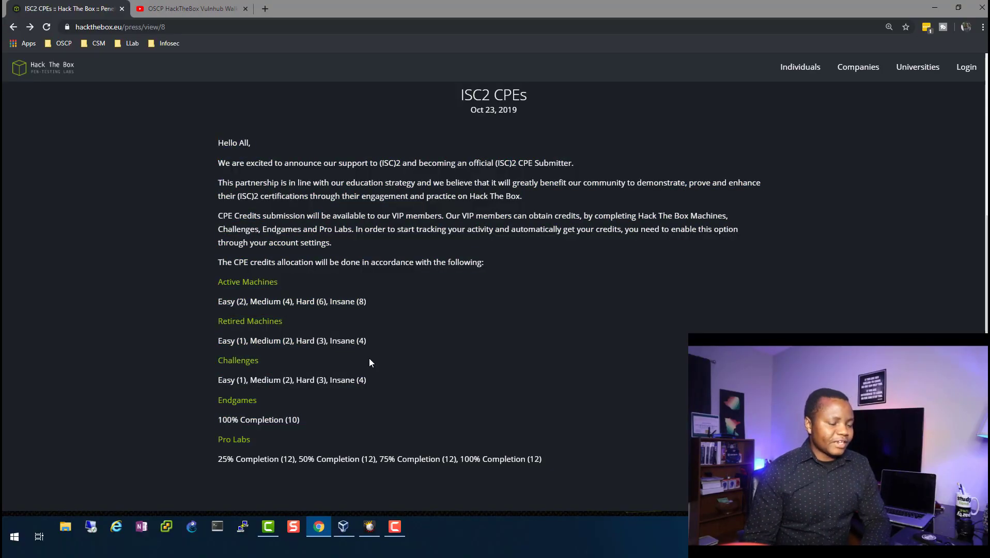
pyautogui.moveTo(386, 385)
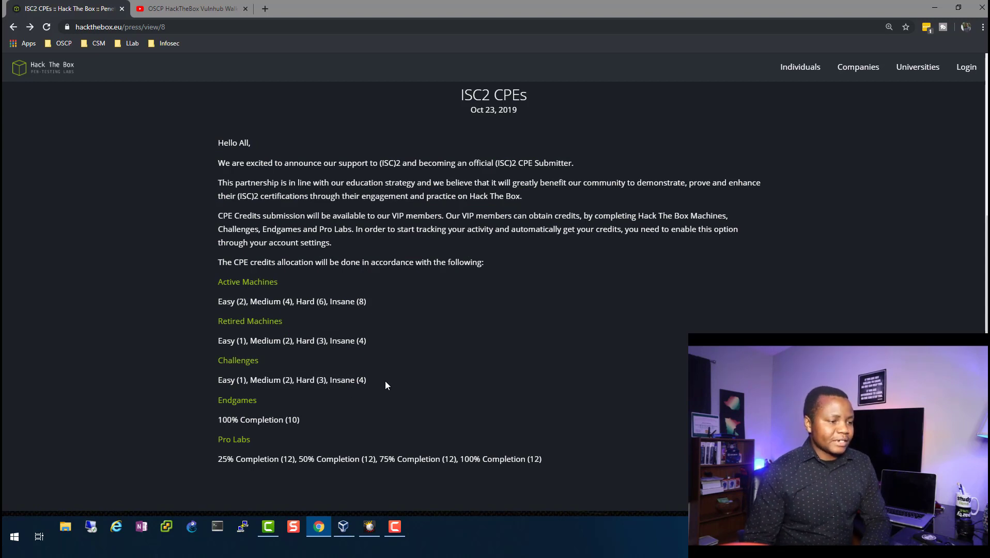
pyautogui.moveTo(379, 372)
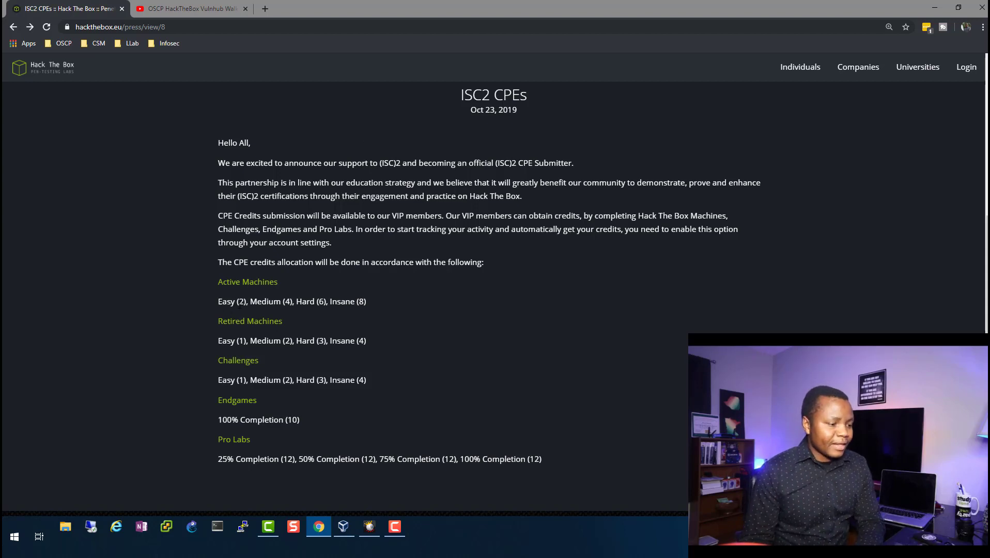
# Step: Highlight the Easy (1) credit value under Retired Machines, then switch to the YouTube playlist tab
pyautogui.doubleClick(232, 301)
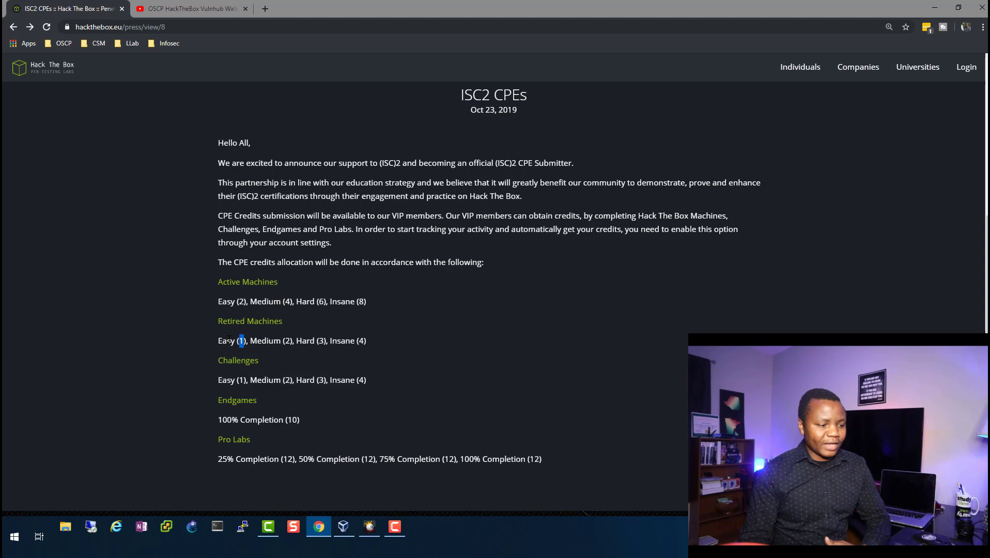
pyautogui.doubleClick(226, 340)
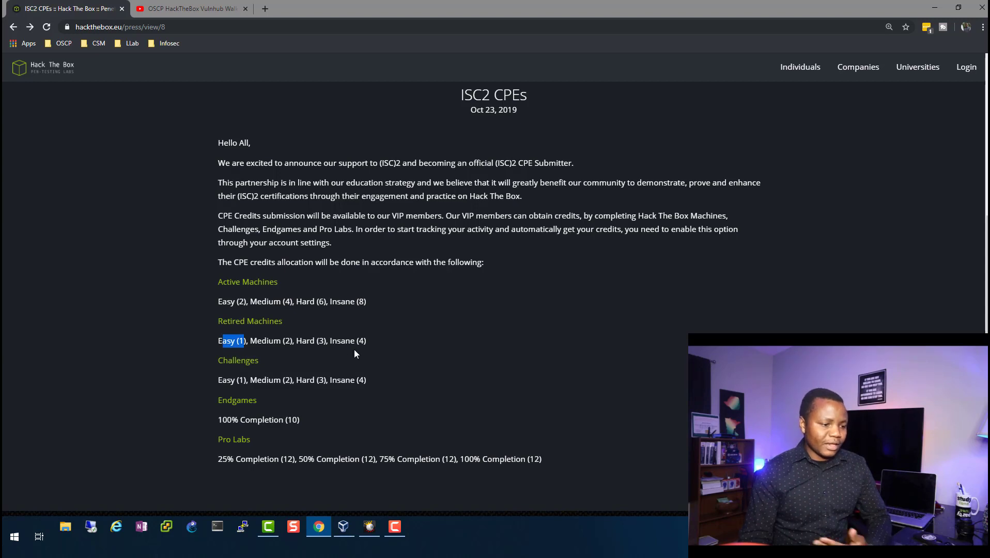
pyautogui.moveTo(263, 400)
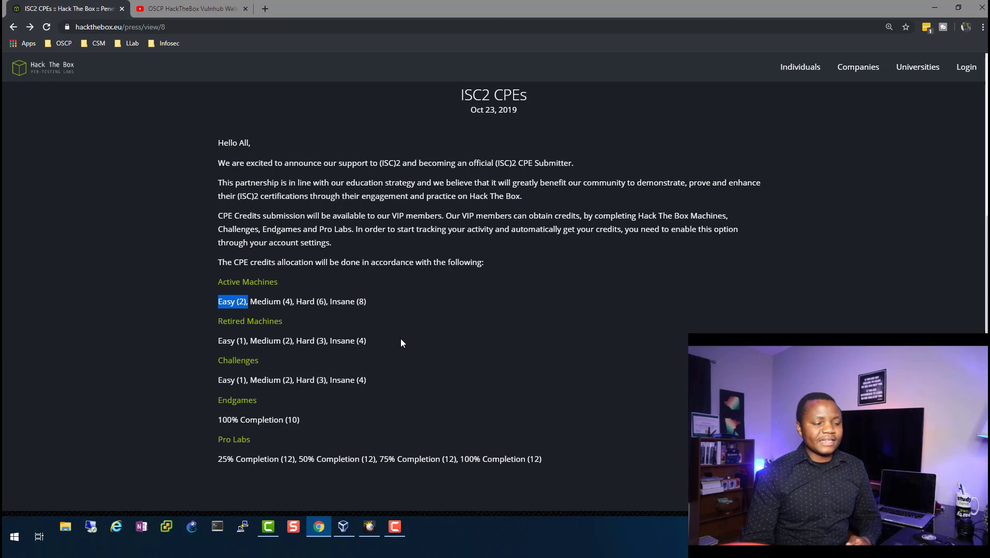
pyautogui.click(518, 363)
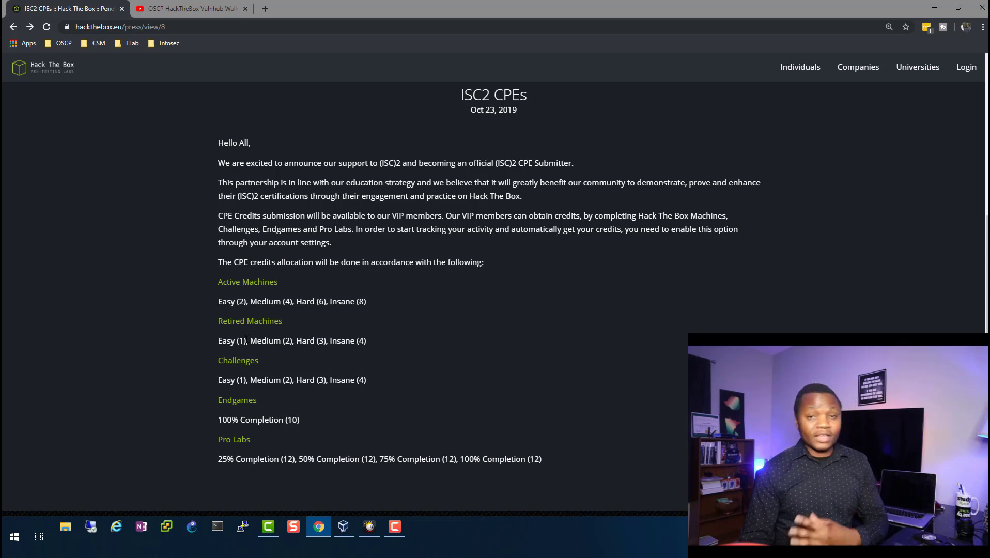
pyautogui.doubleClick(231, 340)
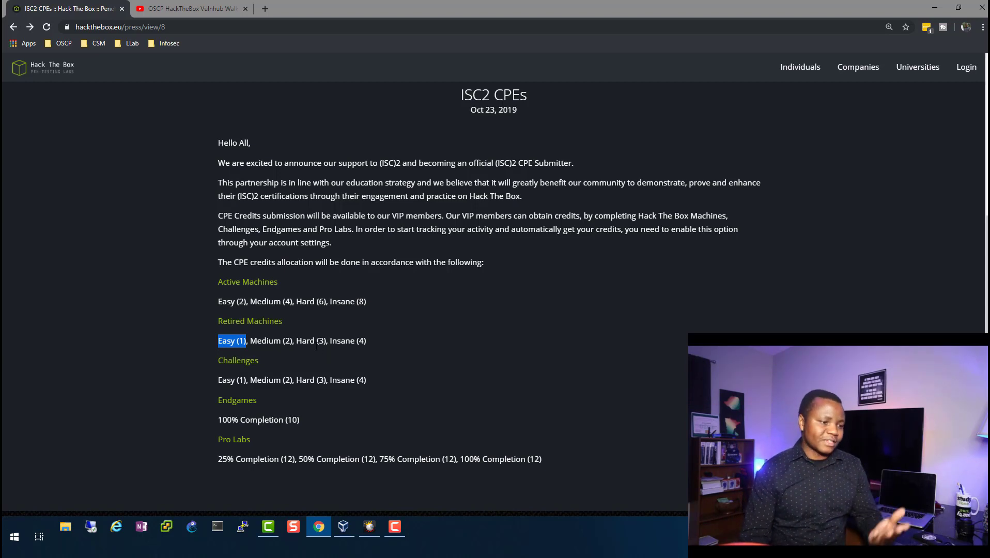
pyautogui.moveTo(269, 361)
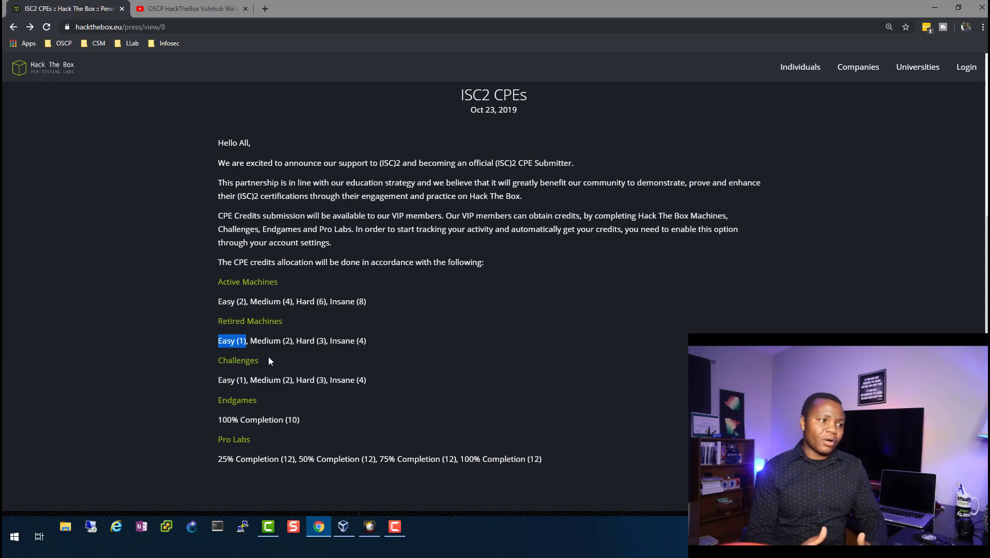
pyautogui.moveTo(278, 401)
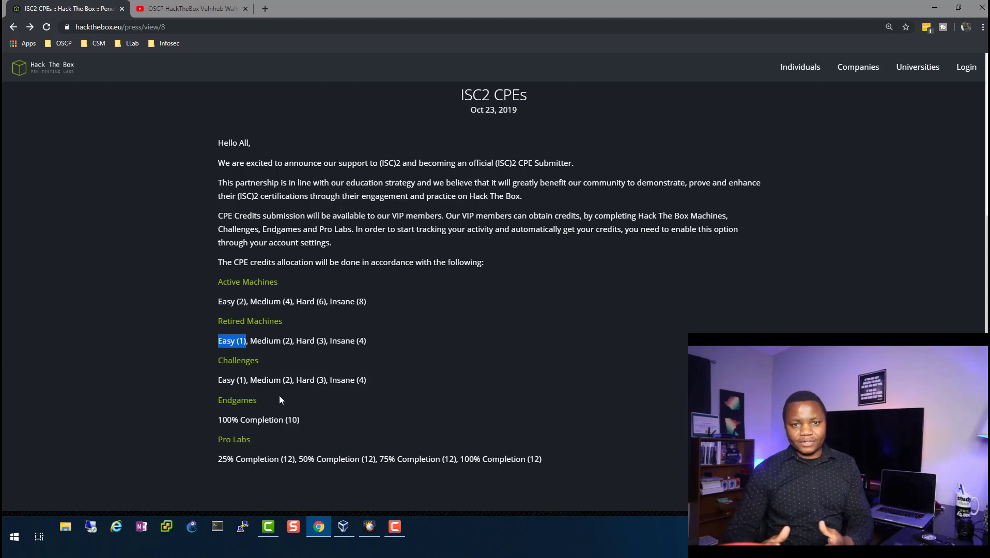
pyautogui.click(189, 8)
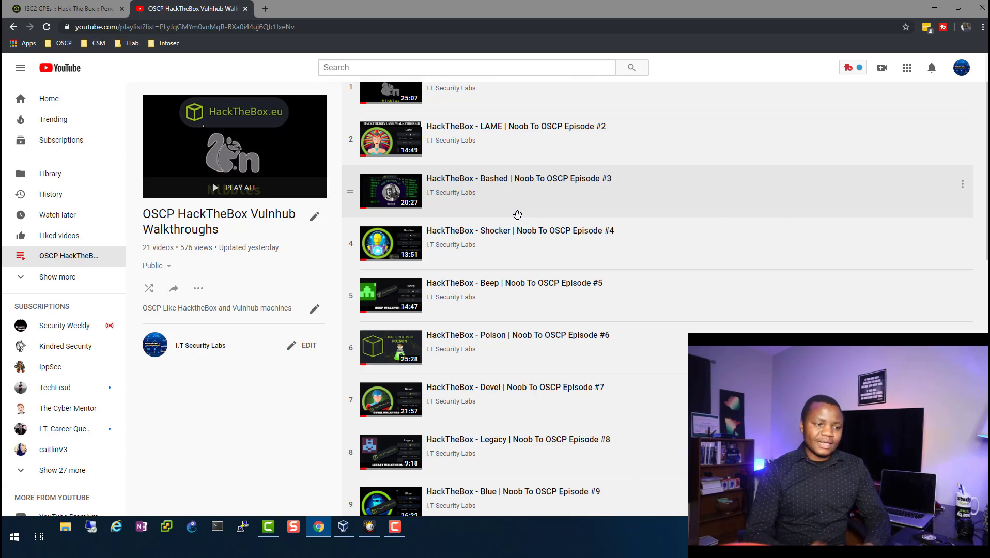
# Step: Scroll through the walkthrough playlist episodes, then return to the Hack The Box press announcement
pyautogui.scroll(-3)
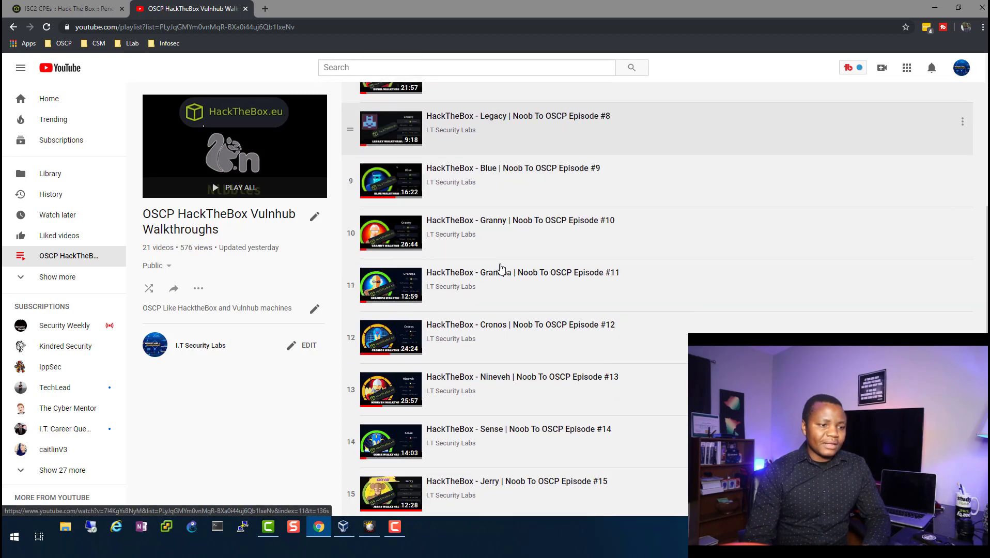
pyautogui.scroll(-3)
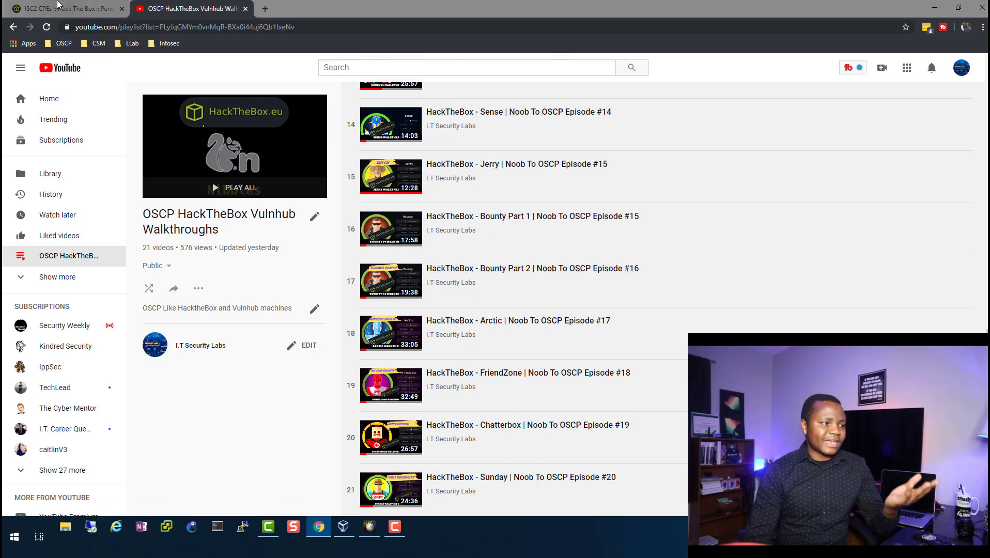
pyautogui.moveTo(502, 171)
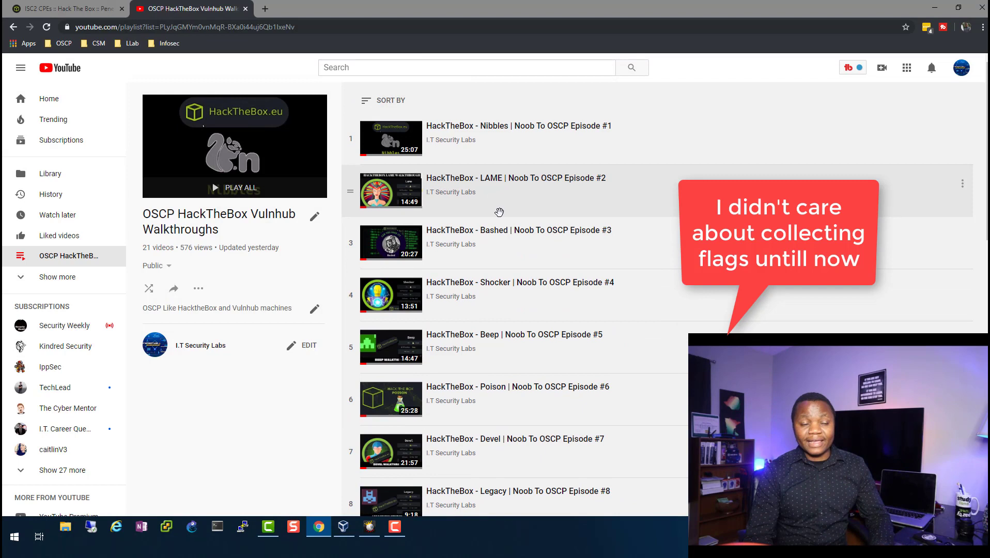
pyautogui.moveTo(479, 212)
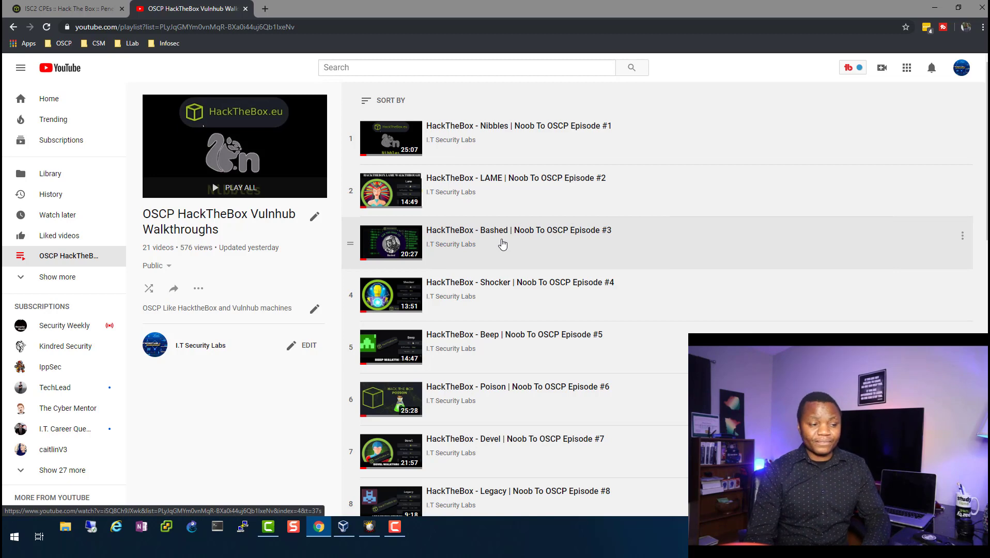
pyautogui.scroll(-3)
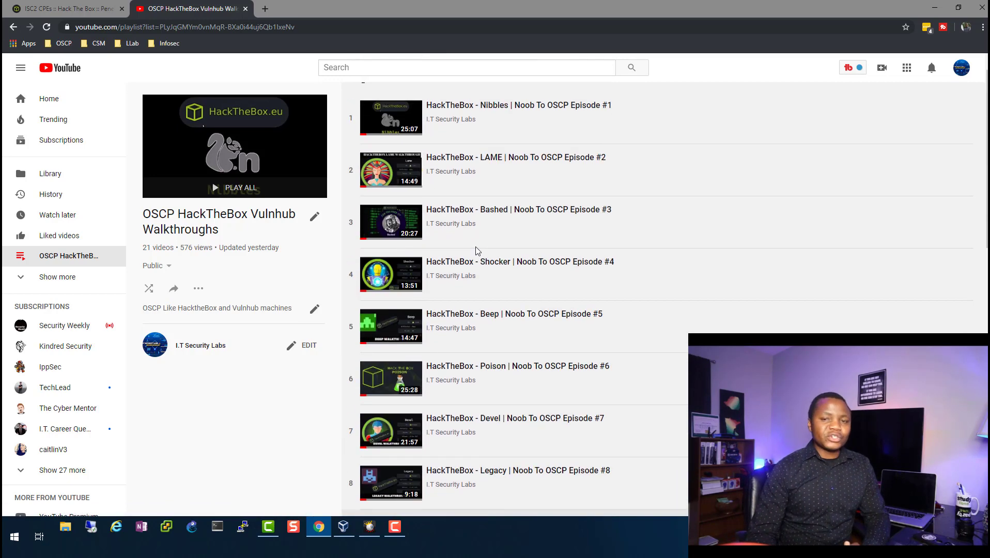
pyautogui.click(64, 8)
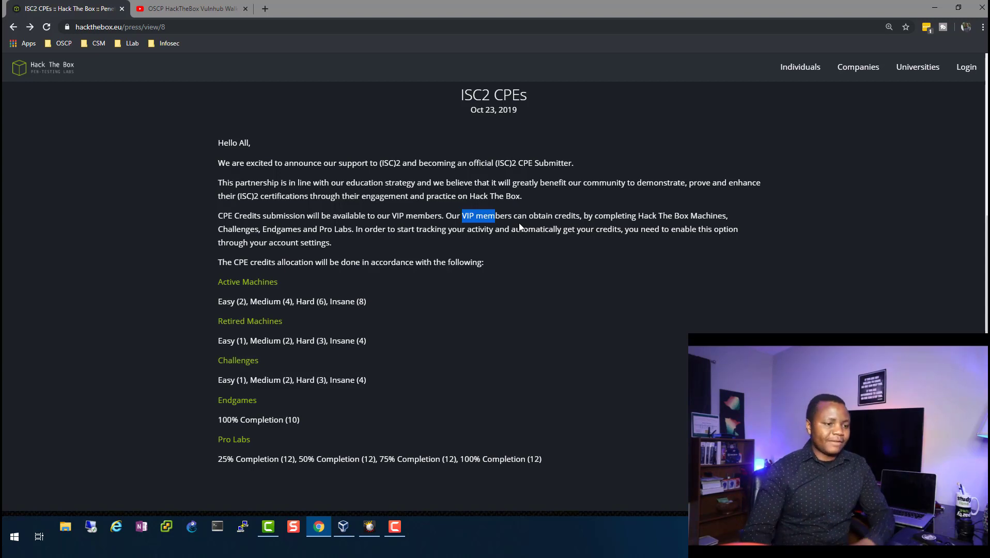
pyautogui.moveTo(471, 239)
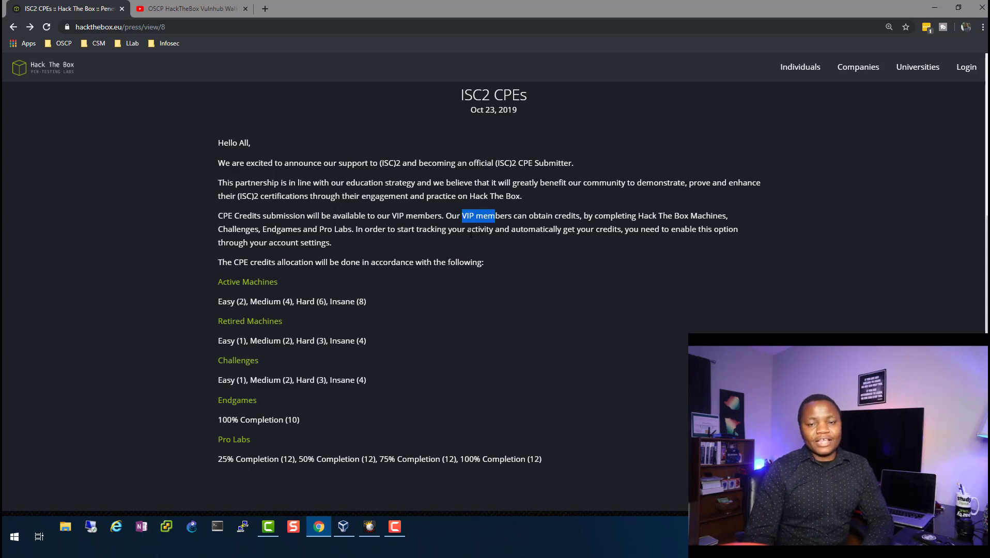
pyautogui.moveTo(423, 289)
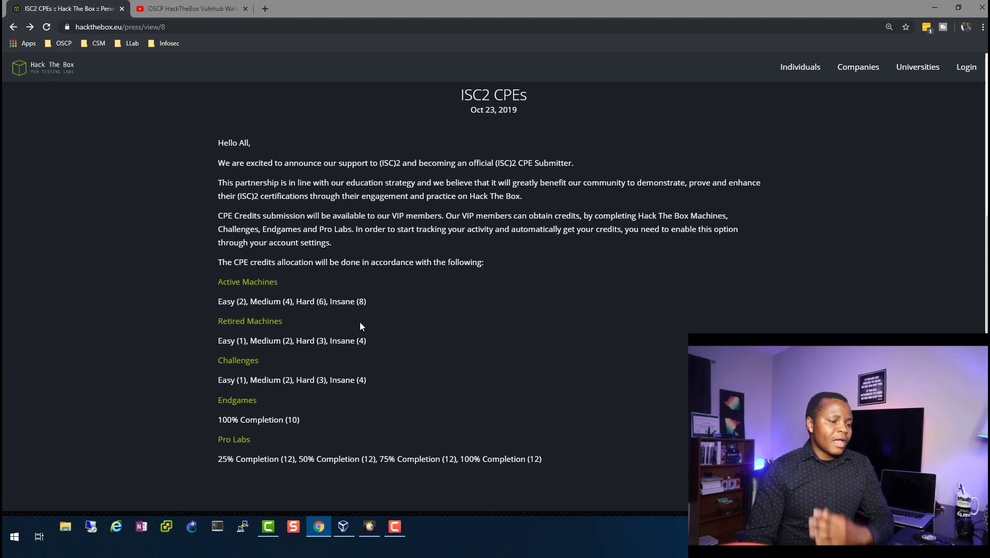
pyautogui.moveTo(43, 67)
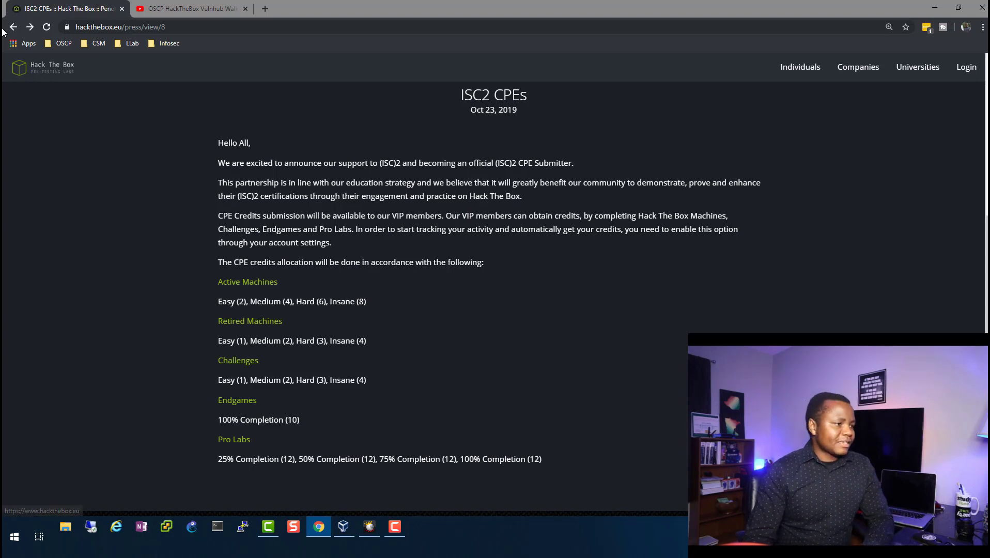
# Step: From the dashboard, show Labs > Machines > All filtered to Retired Machines (Lame, Legacy, Devel)
pyautogui.click(30, 26)
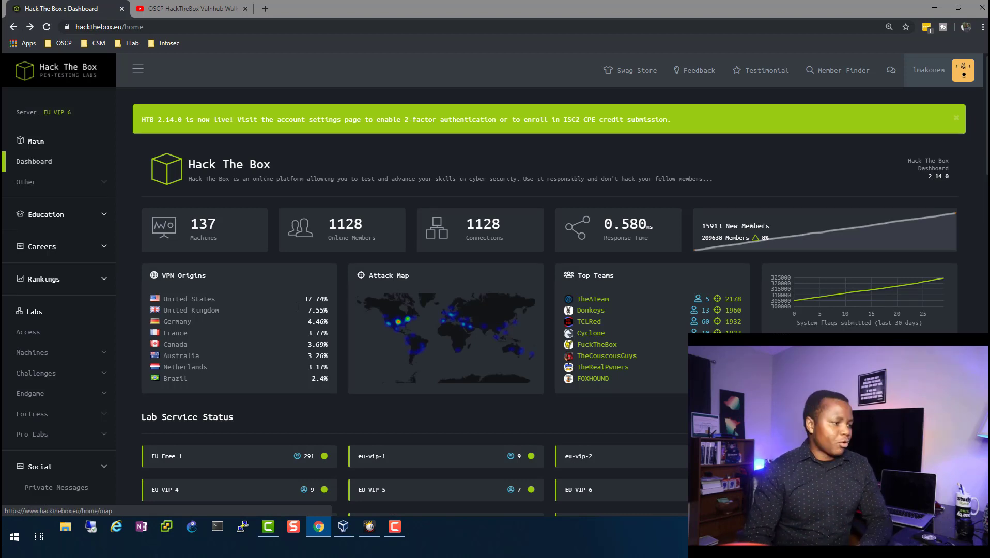
pyautogui.moveTo(28, 332)
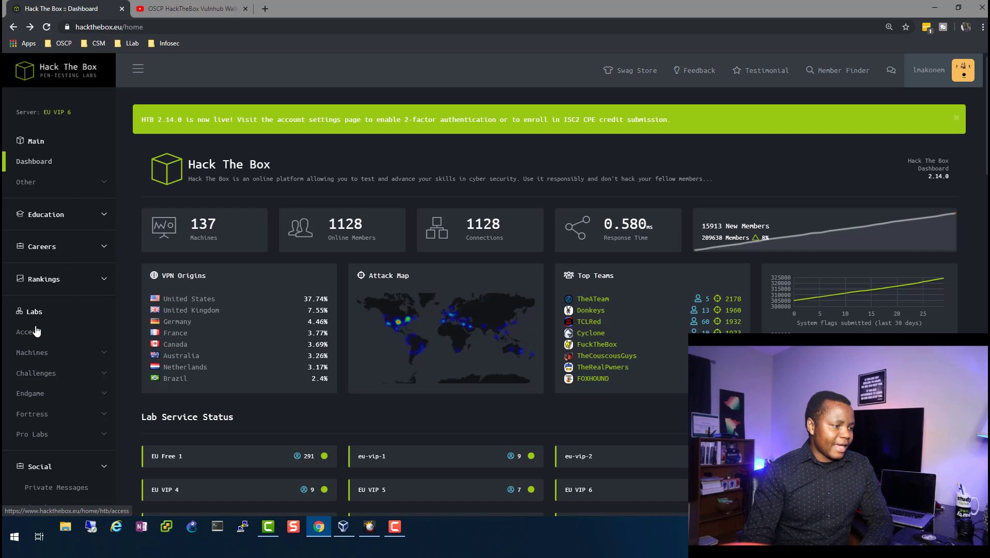
pyautogui.click(32, 353)
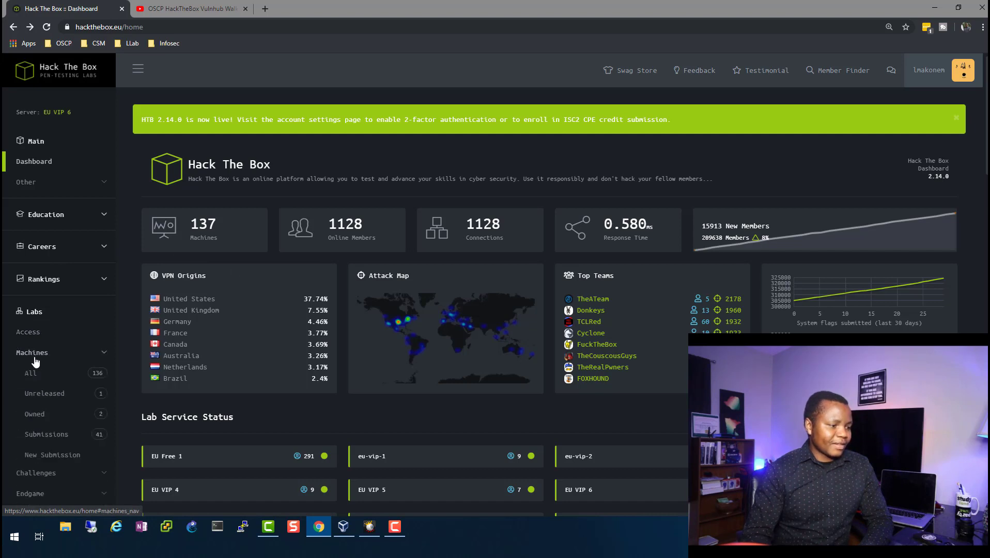
pyautogui.click(30, 373)
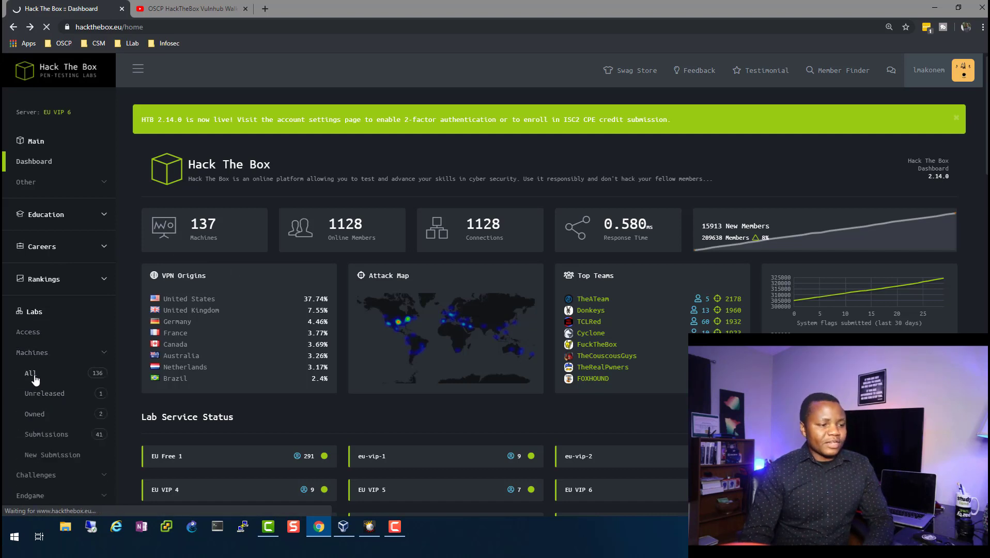
pyautogui.click(22, 373)
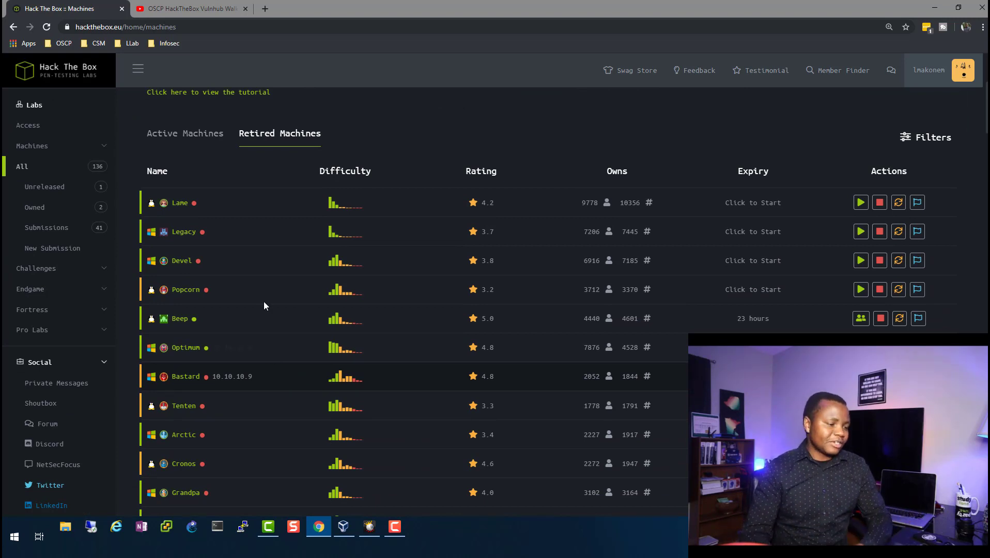
pyautogui.moveTo(255, 260)
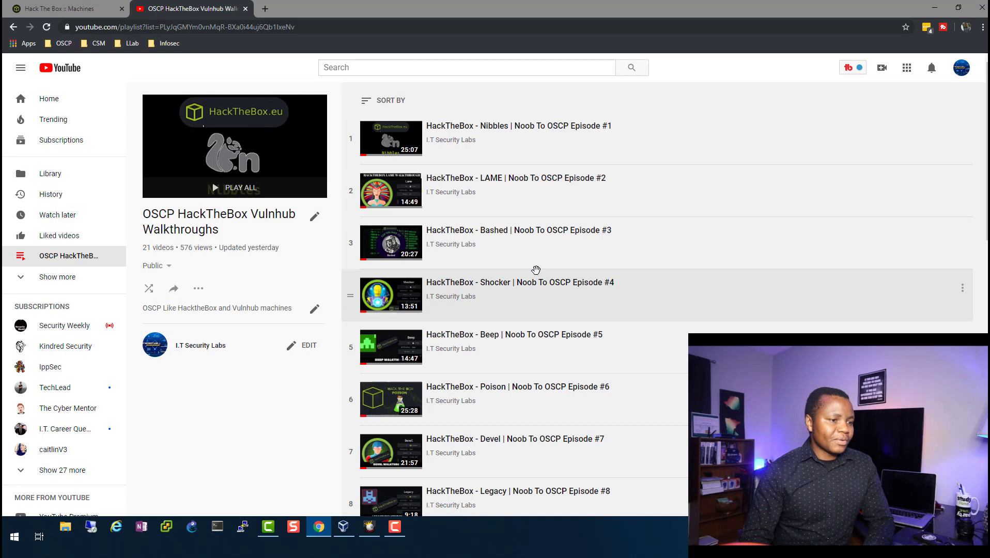
# Step: Scroll to playlist episodes 11–18 (Sense, Arctic), then return to the Hack The Box machines list
pyautogui.scroll(-3)
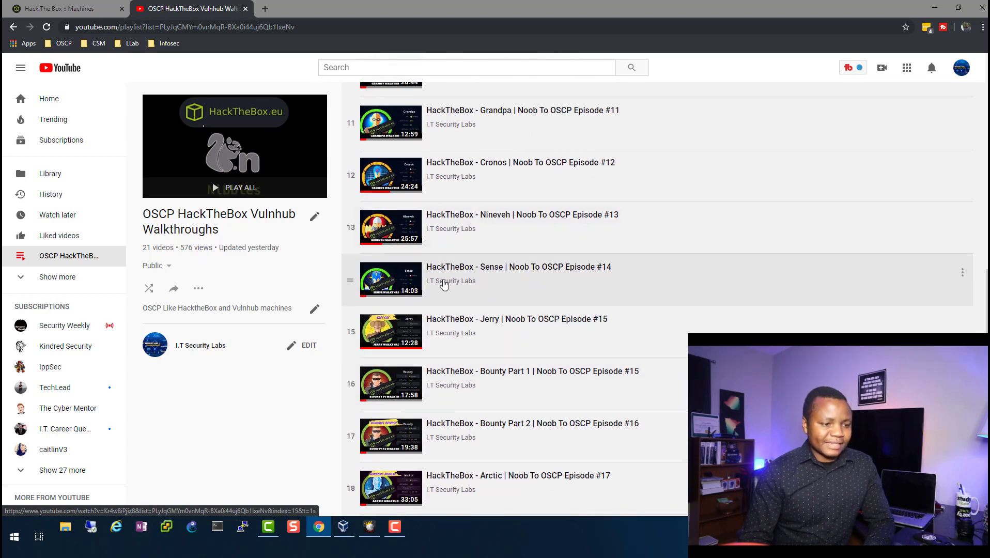
pyautogui.moveTo(392, 295)
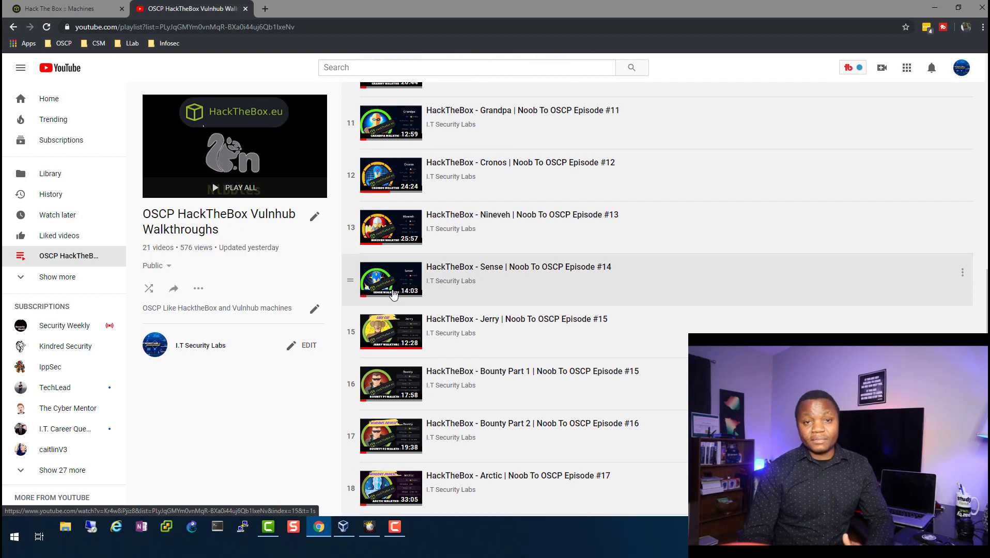
pyautogui.moveTo(417, 283)
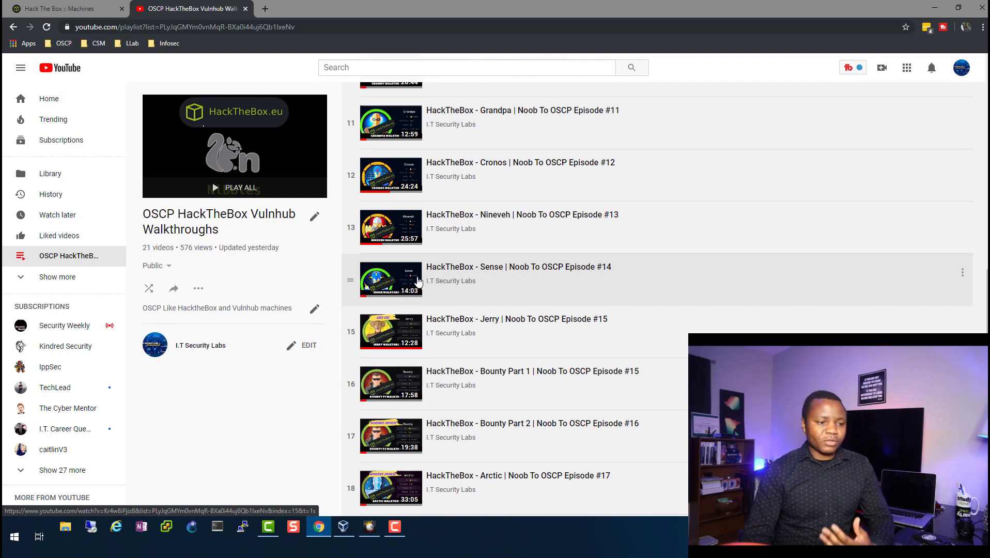
pyautogui.moveTo(510, 281)
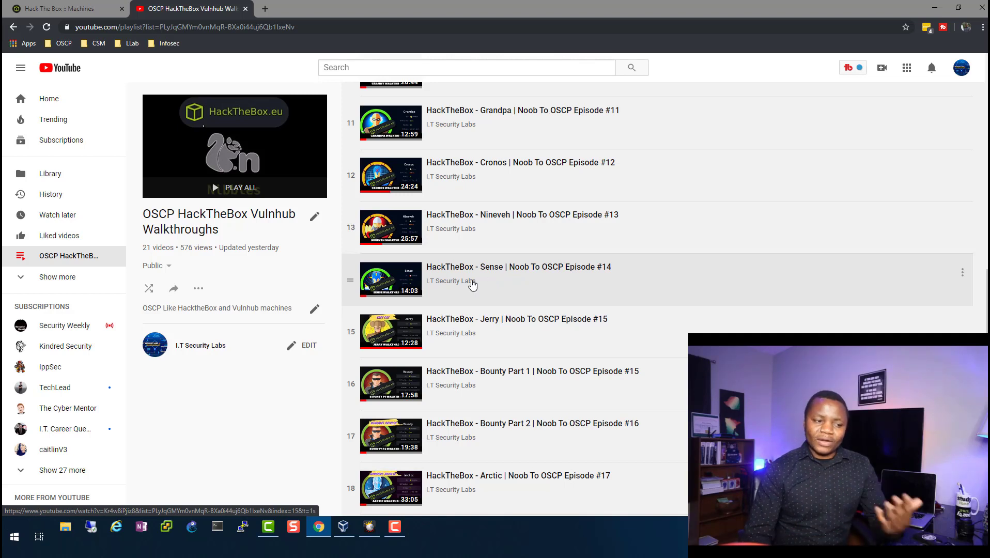
pyautogui.moveTo(448, 281)
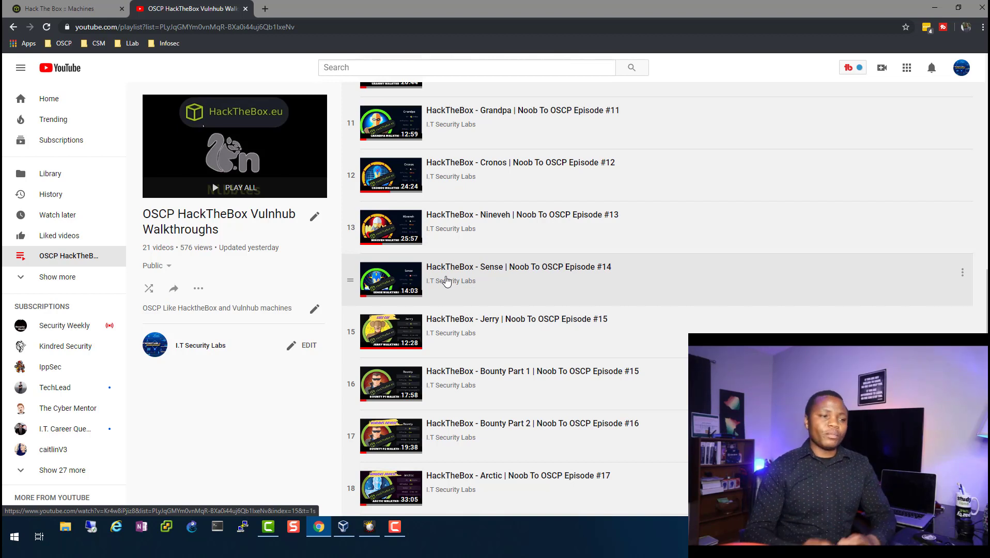
pyautogui.click(60, 8)
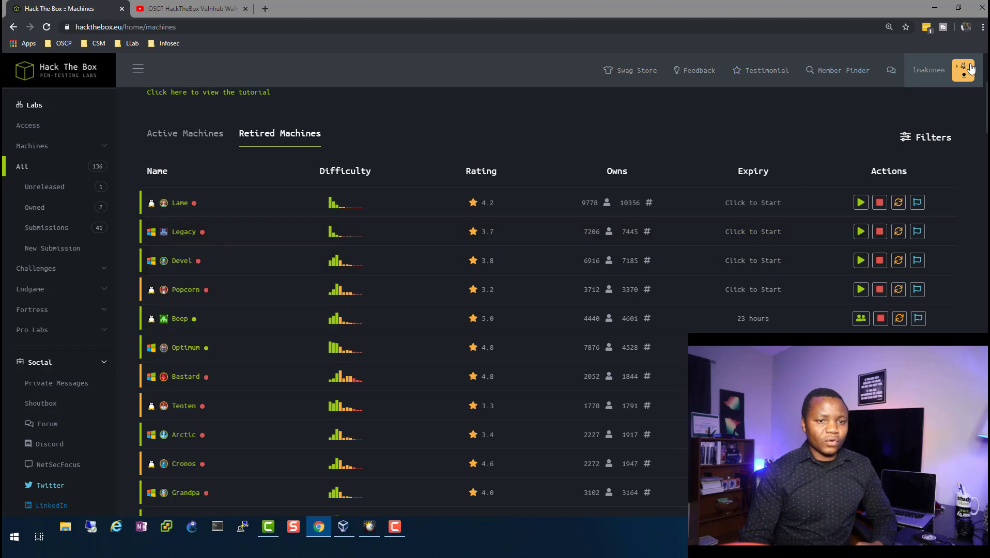
# Step: Open account Settings from the avatar and highlight the 3 CPE credits earned this month
pyautogui.click(975, 69)
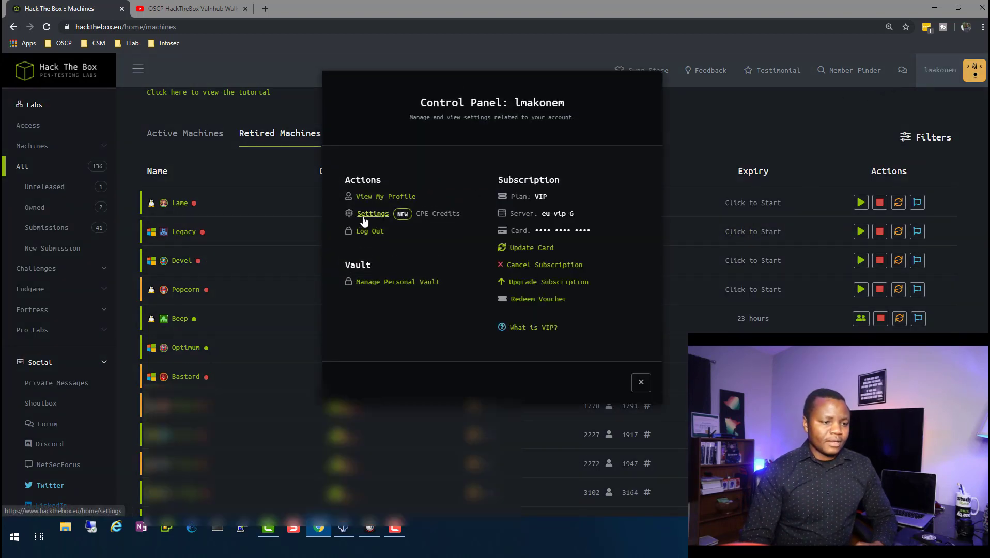
pyautogui.click(372, 213)
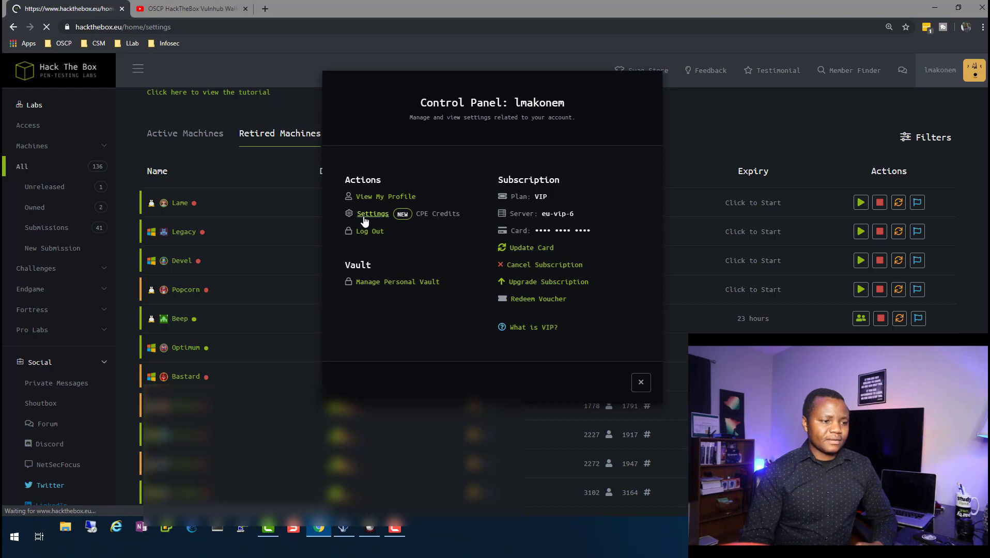
pyautogui.click(373, 213)
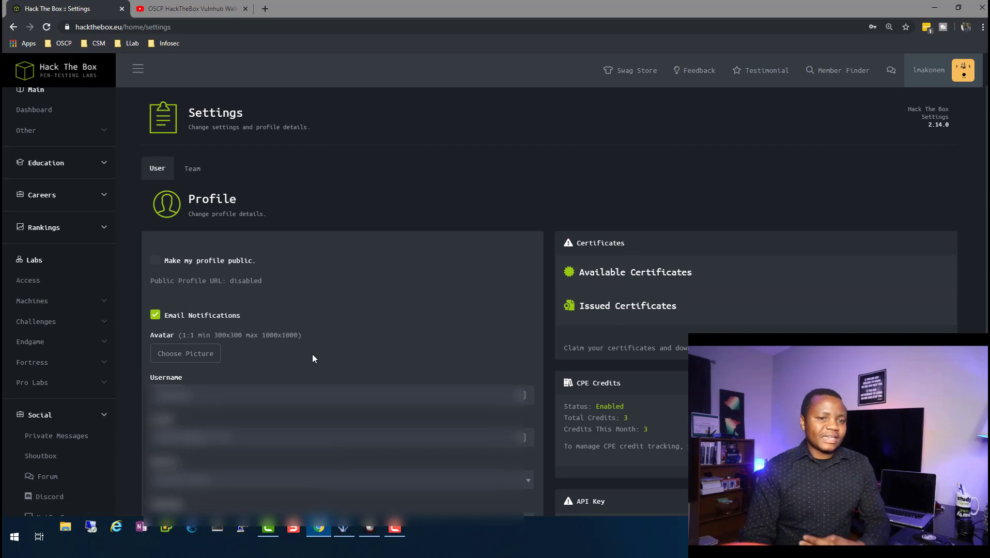
pyautogui.moveTo(659, 306)
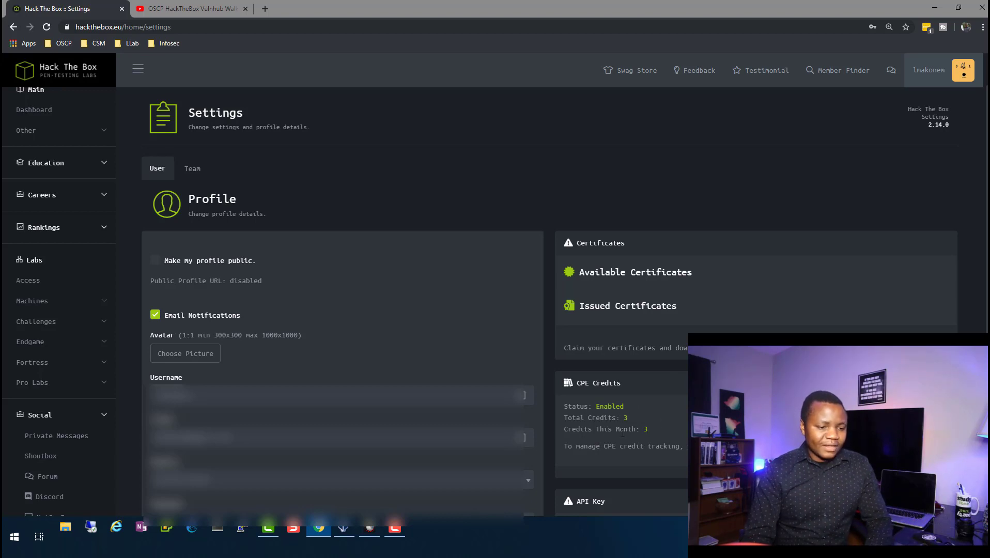
pyautogui.doubleClick(645, 429)
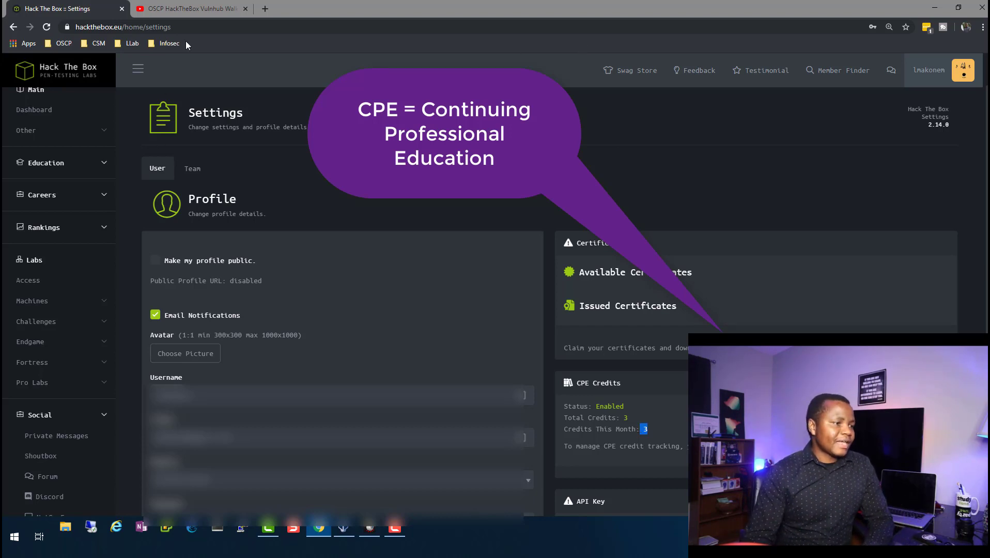
# Step: Switch to the YouTube playlist, briefly back to Hack The Box settings, then to the playlist again
pyautogui.click(189, 8)
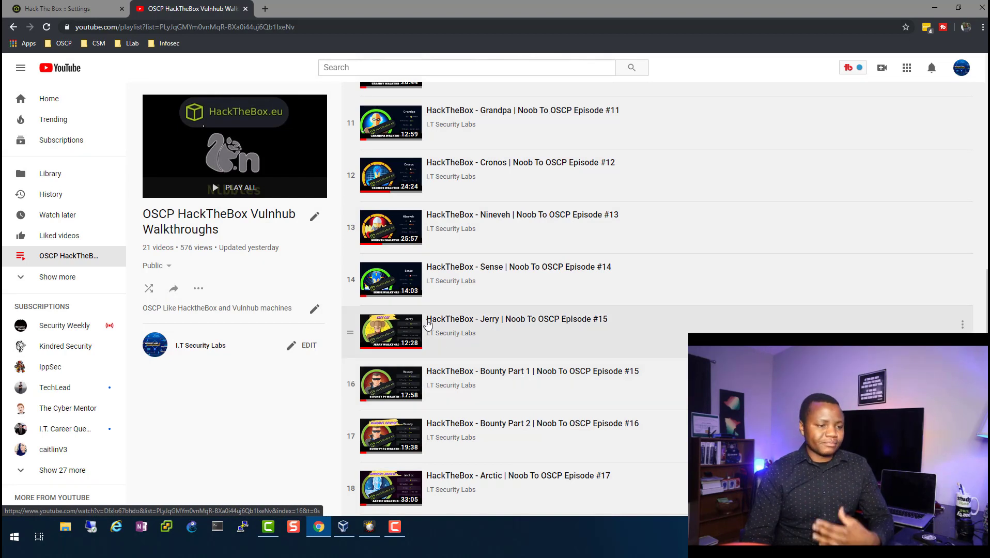
pyautogui.moveTo(485, 241)
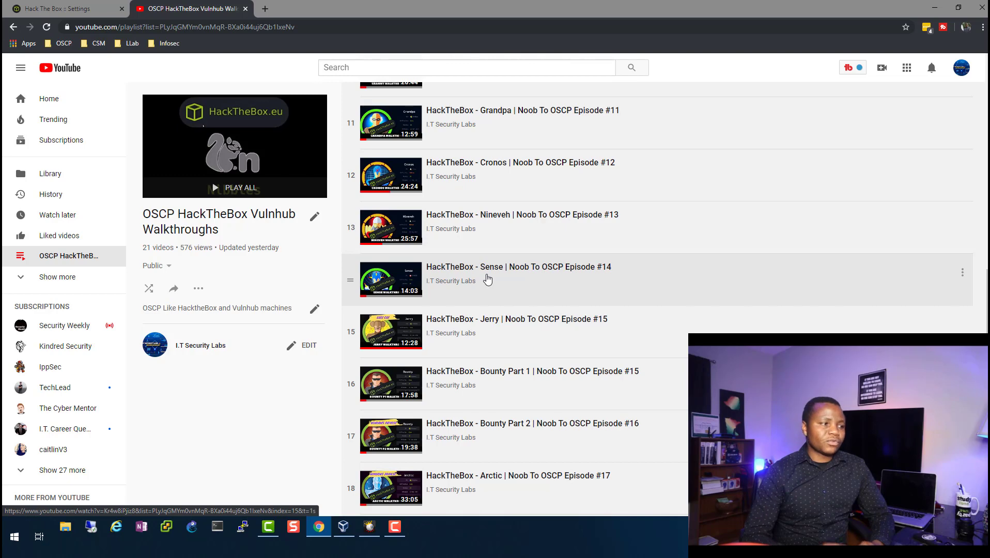
pyautogui.click(63, 9)
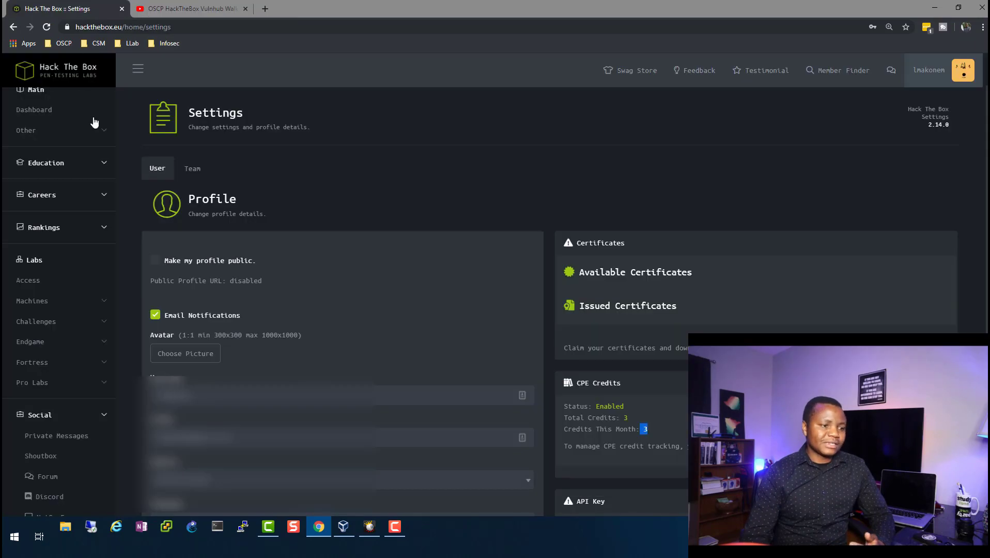
pyautogui.moveTo(282, 272)
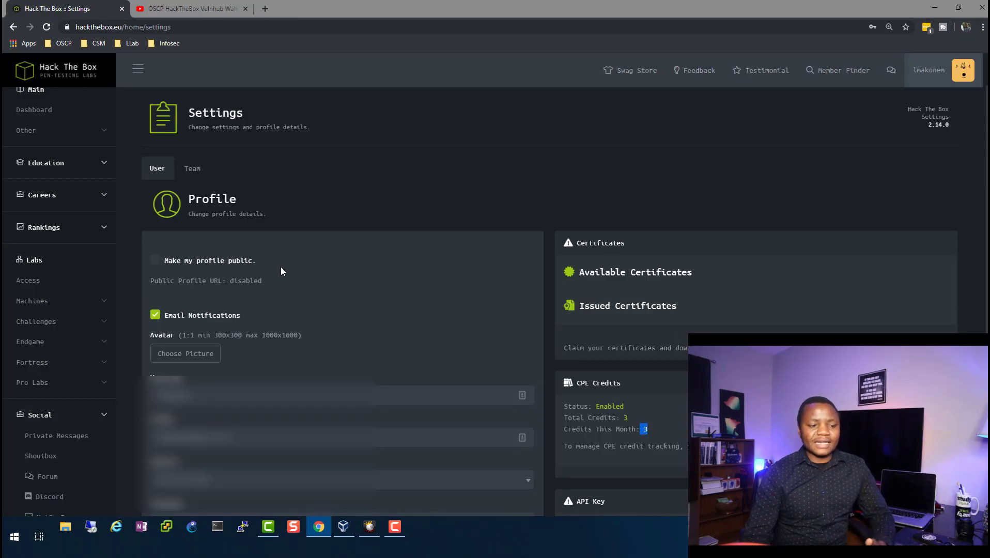
pyautogui.moveTo(277, 247)
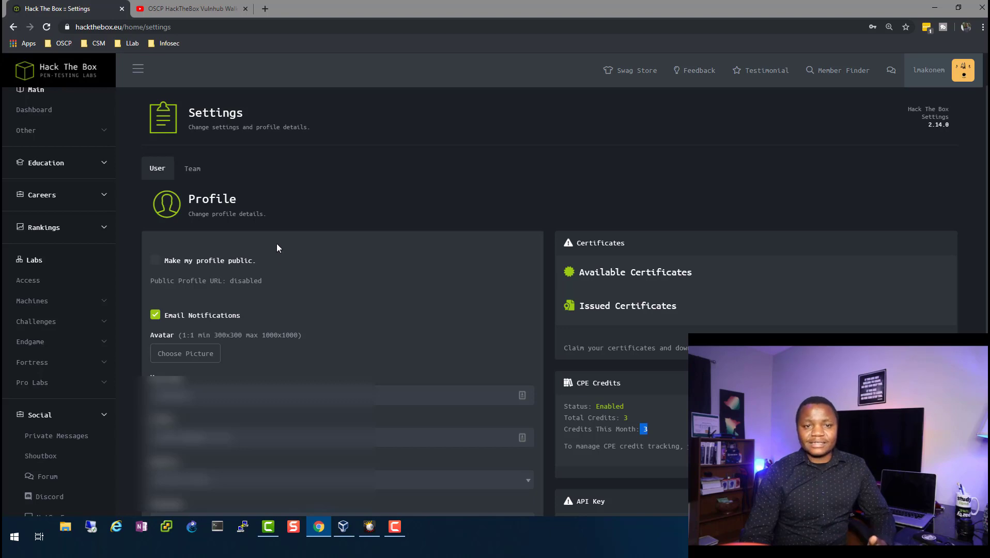
pyautogui.click(189, 9)
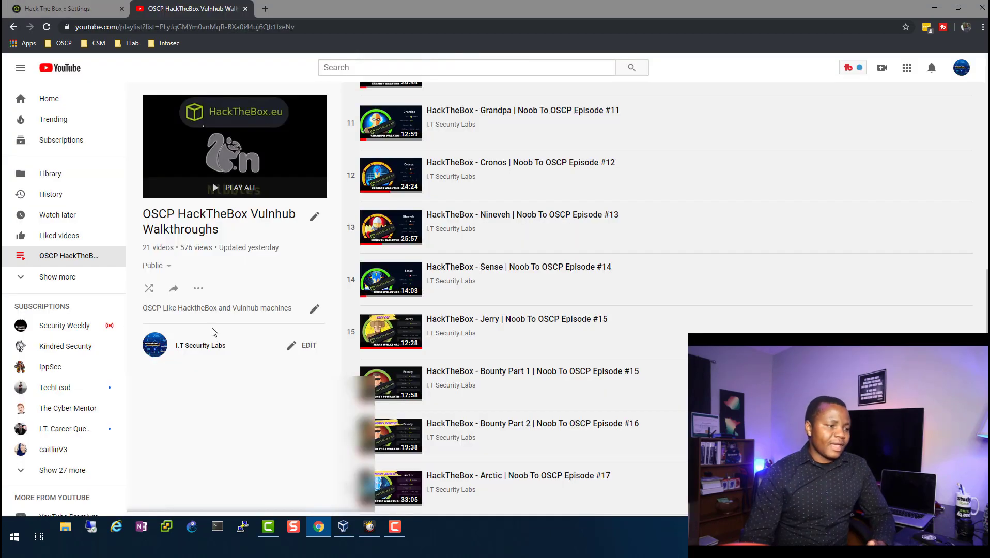